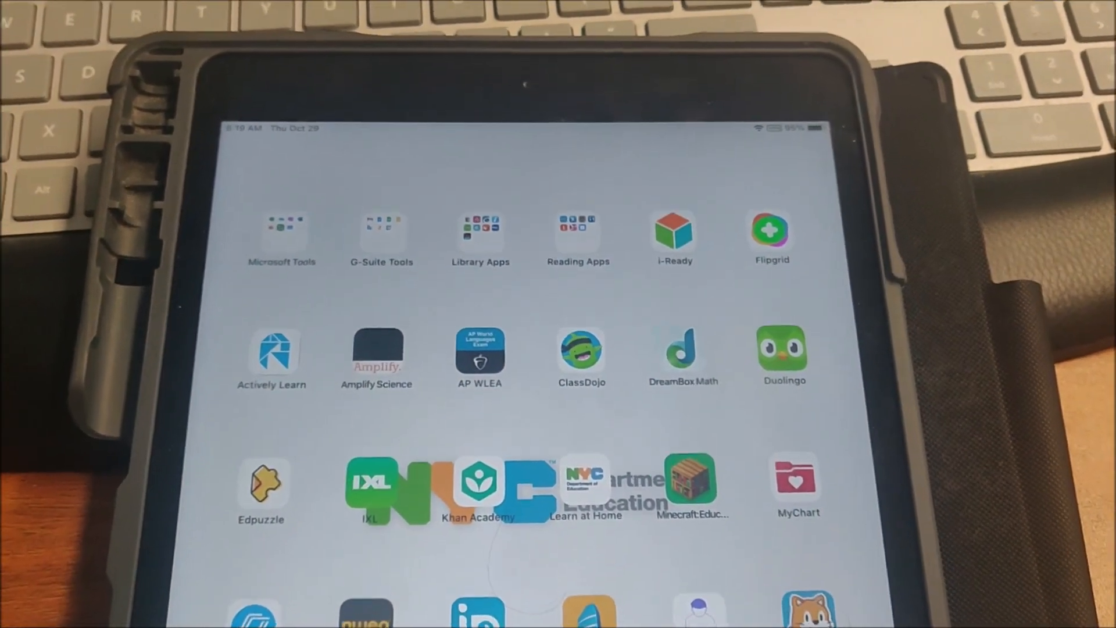
- Scroll the home screen toward the Settings app to reach Screen Time
scroll("down", 3)
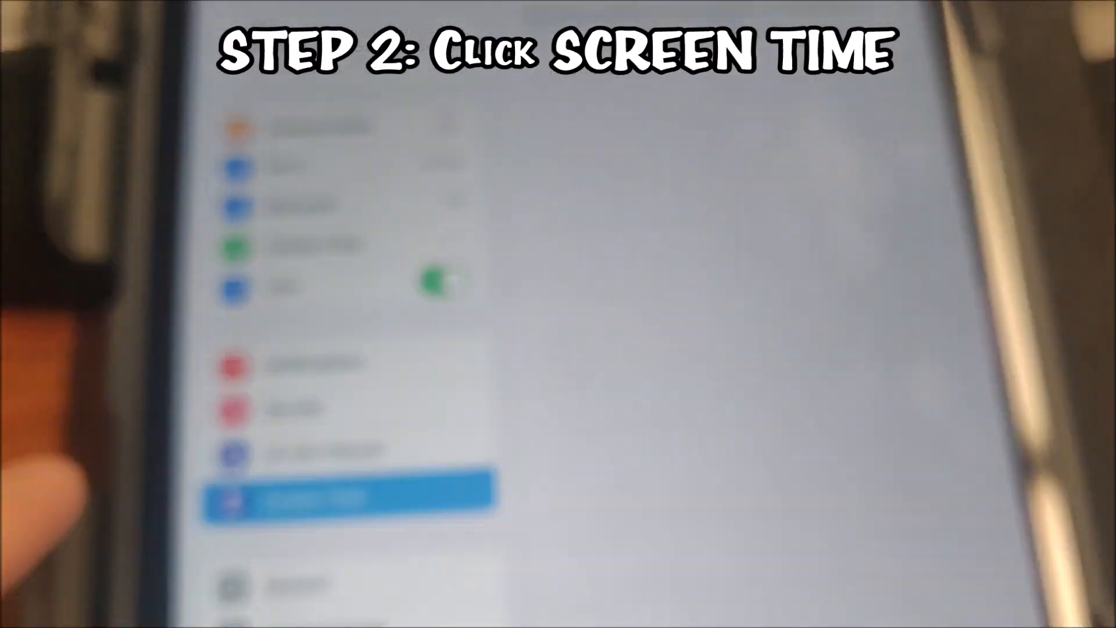
- Turn on Screen Time, continue past its introduction, and choose Not Now for App Limits
left_click(359, 510)
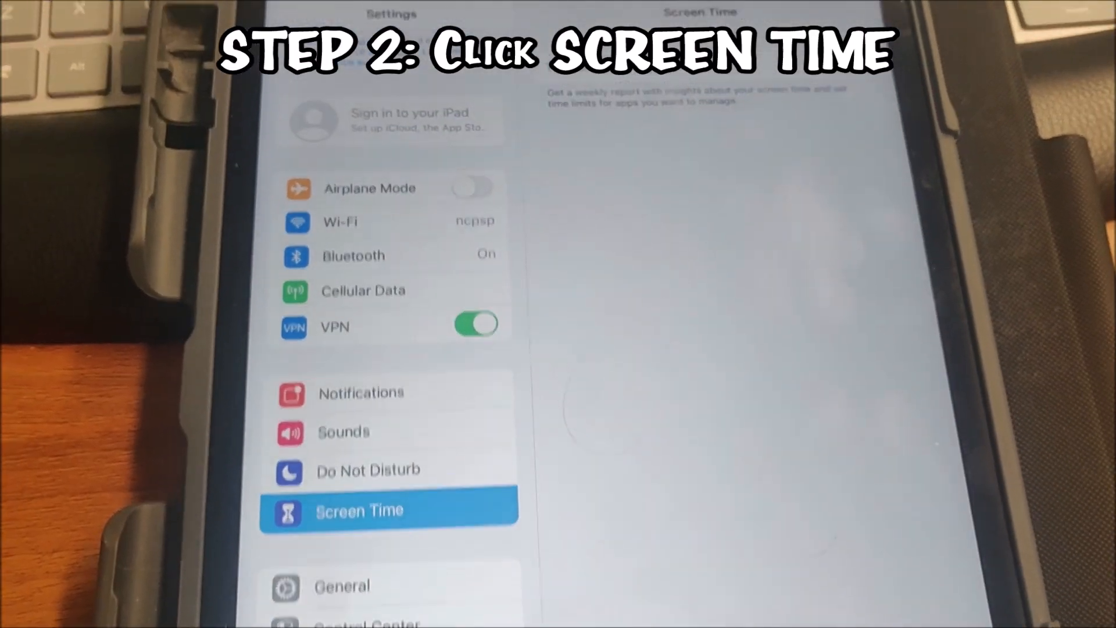
left_click(388, 510)
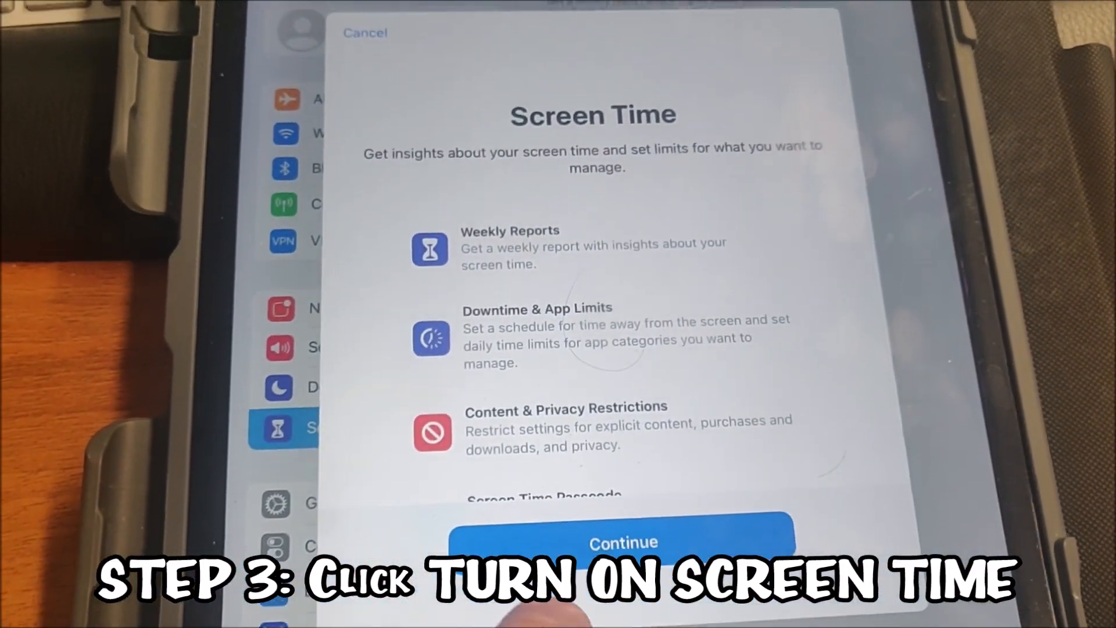
left_click(622, 542)
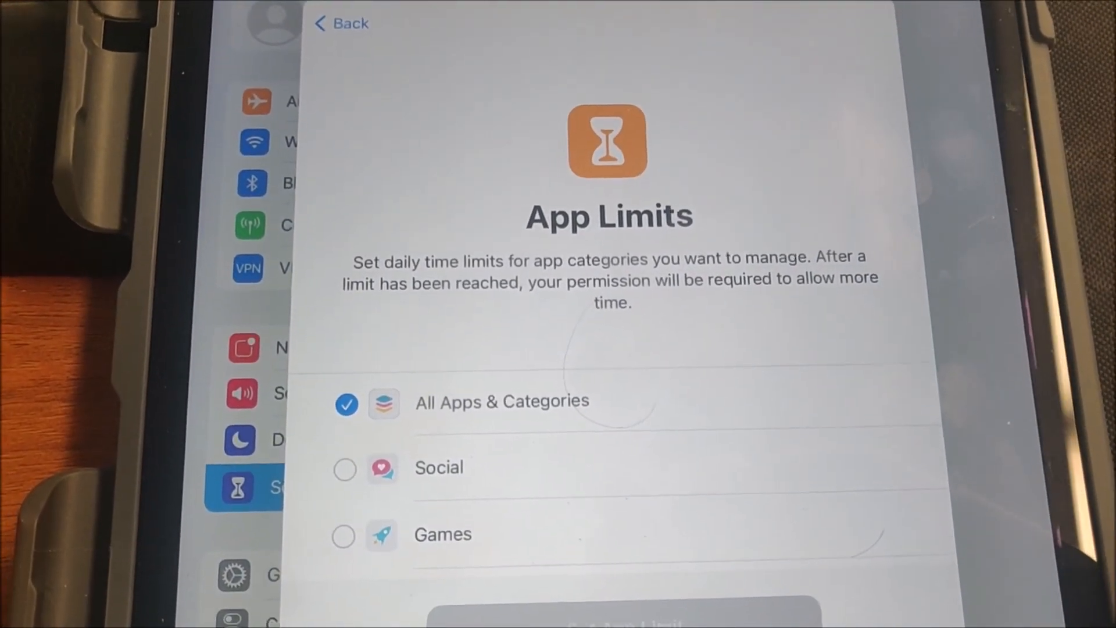
scroll("down", 3)
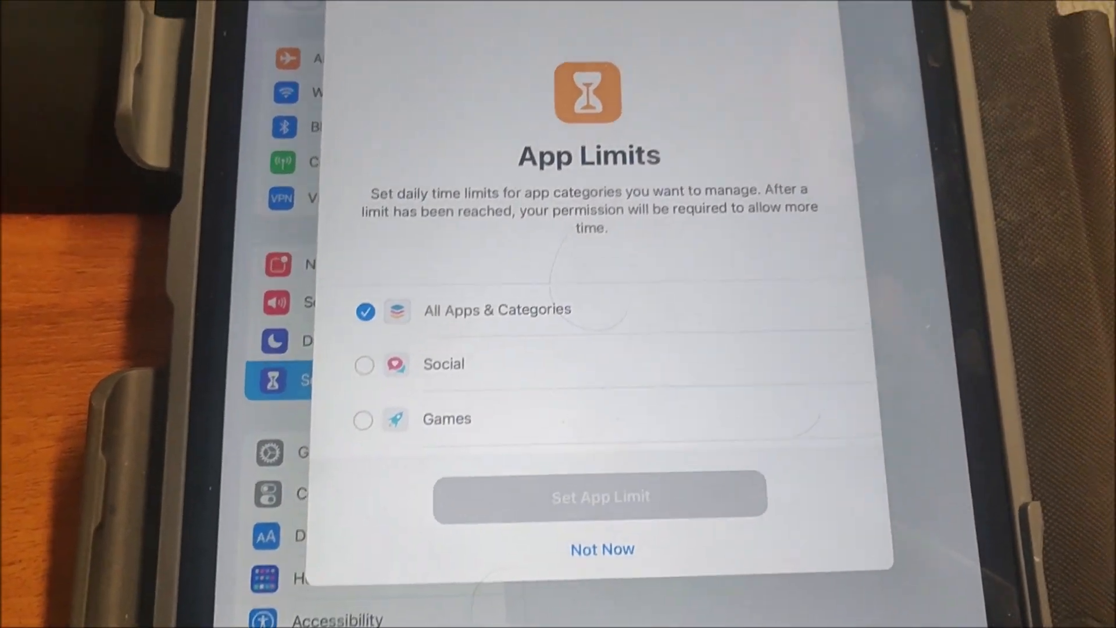
left_click(600, 549)
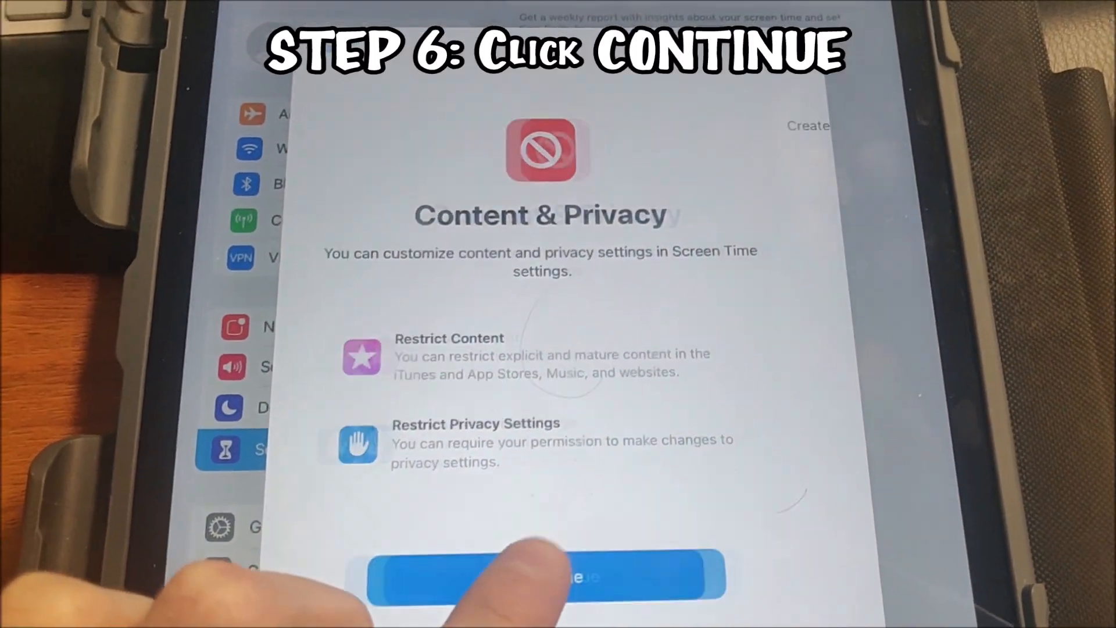
- Continue past Content & Privacy, enter the Screen Time passcode, and skip the Apple ID recovery link
left_click(544, 576)
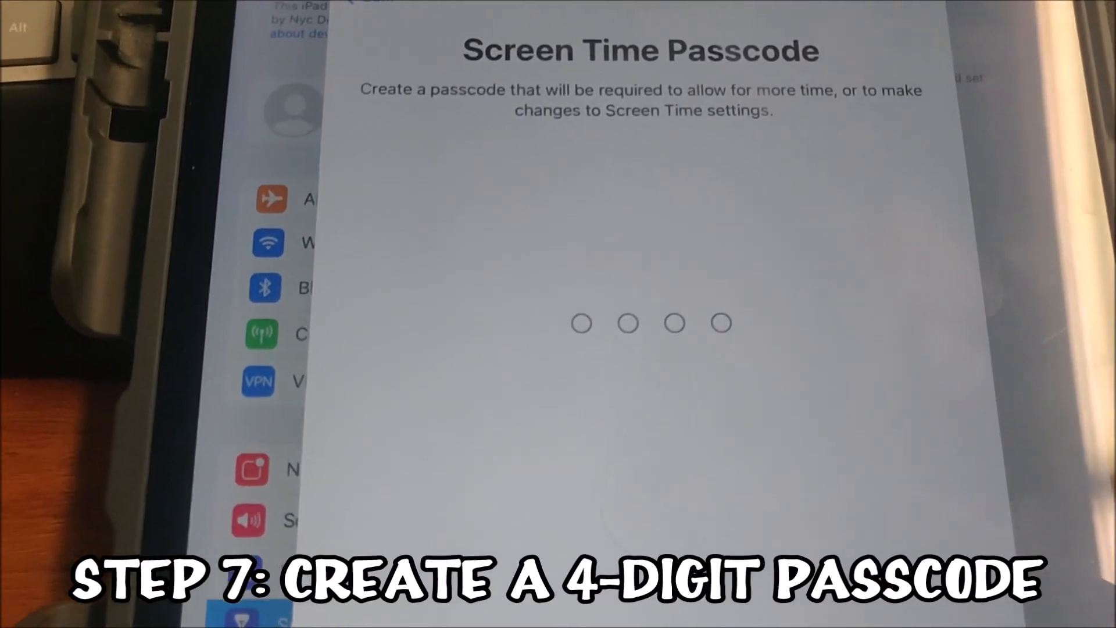
type("123")
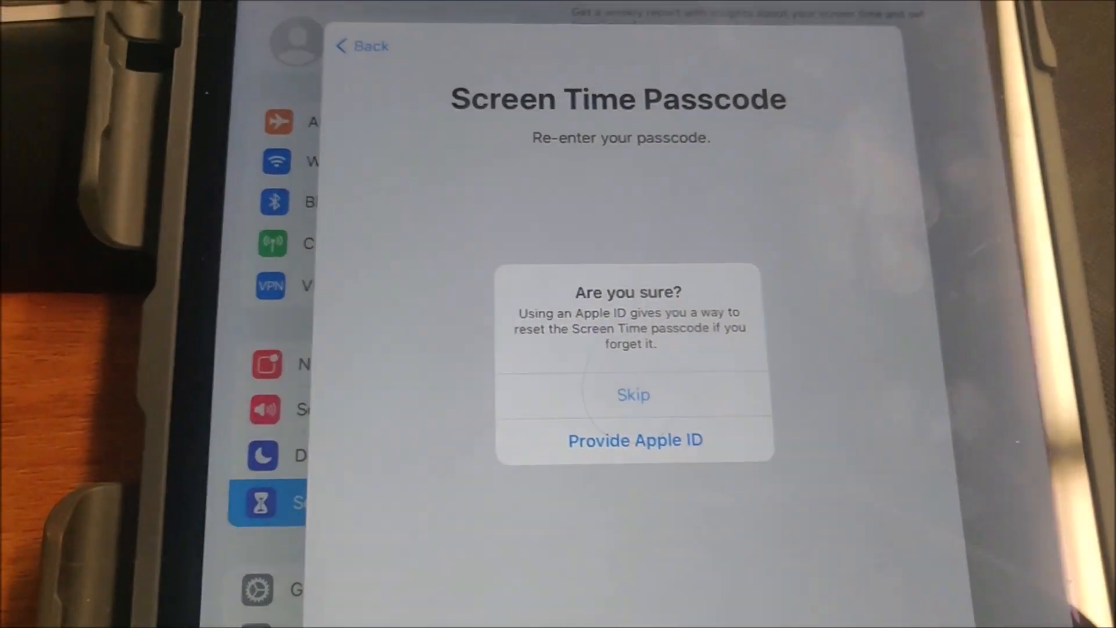
left_click(632, 395)
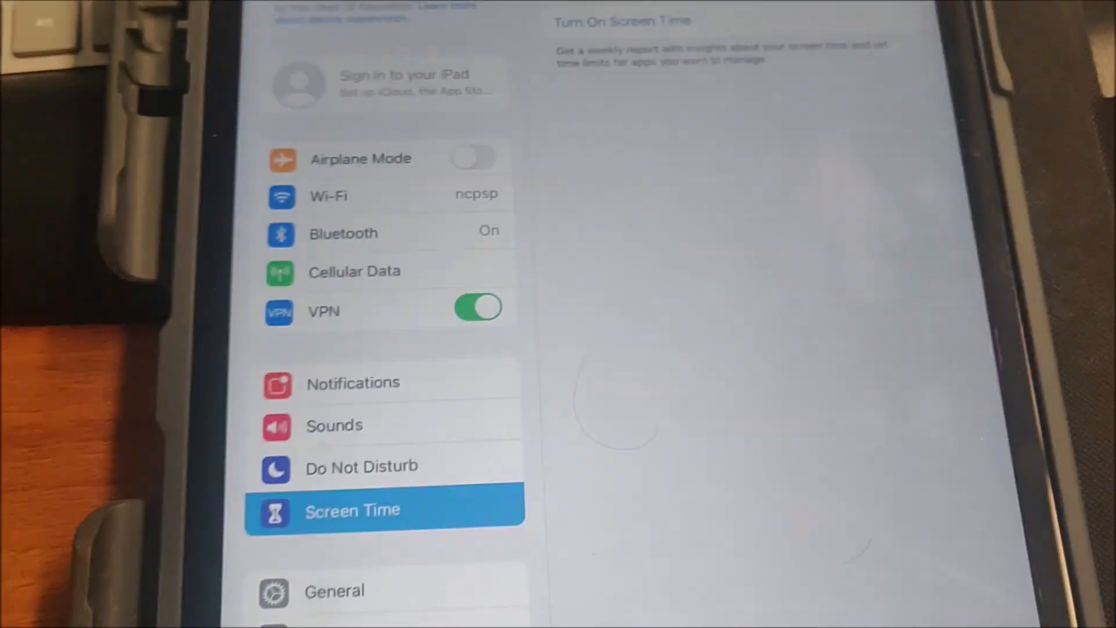
- From the Screen Time overview, go into Content & Privacy Restrictions
left_click(352, 510)
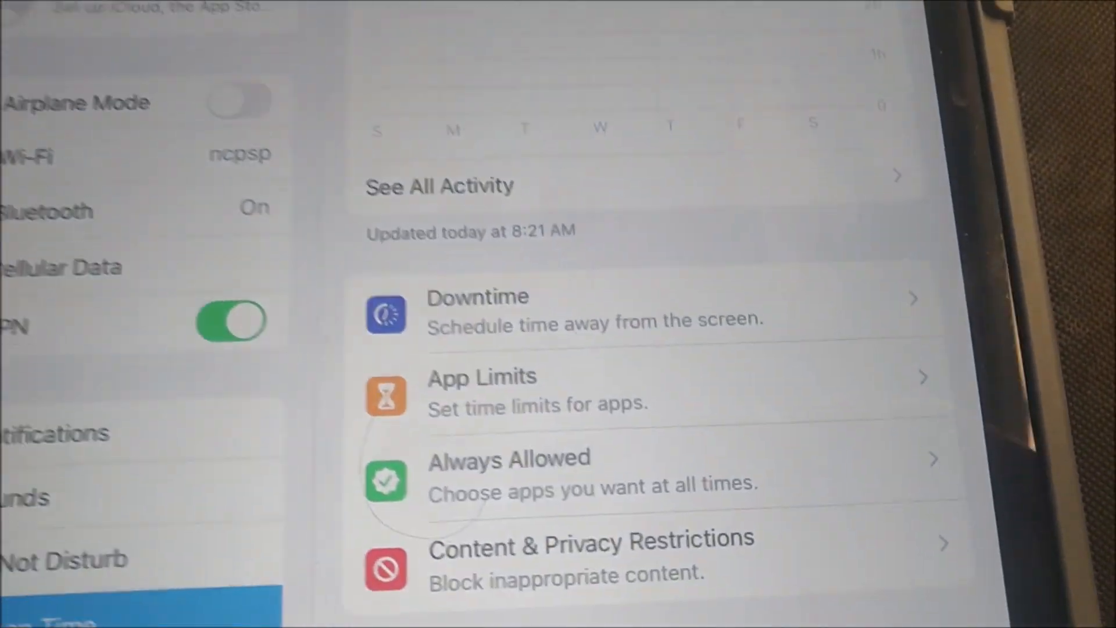
scroll("down", 3)
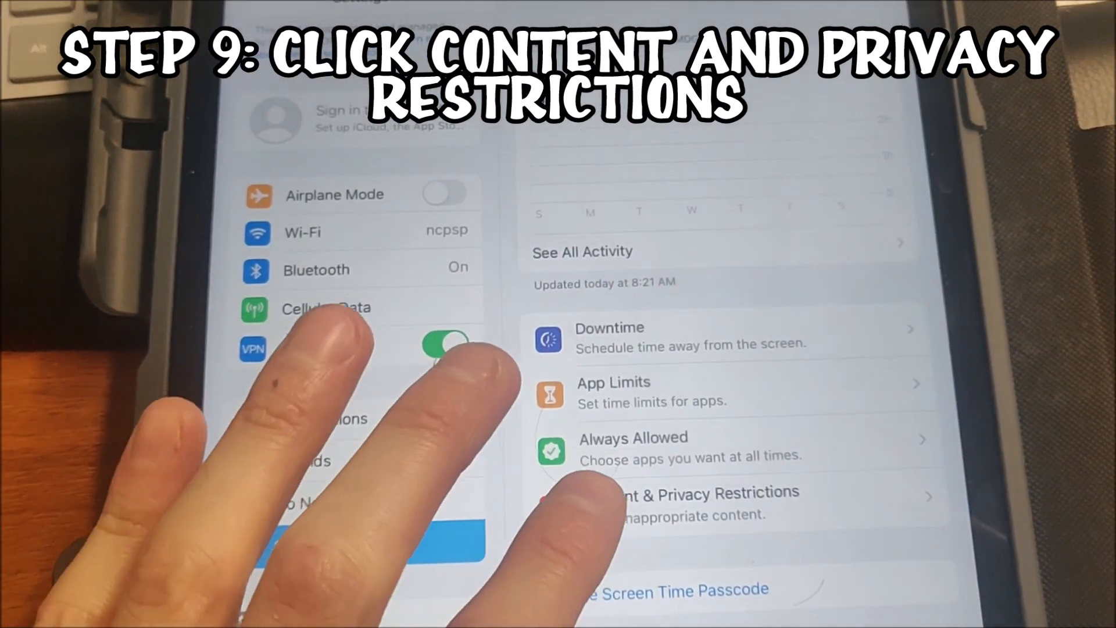
left_click(705, 503)
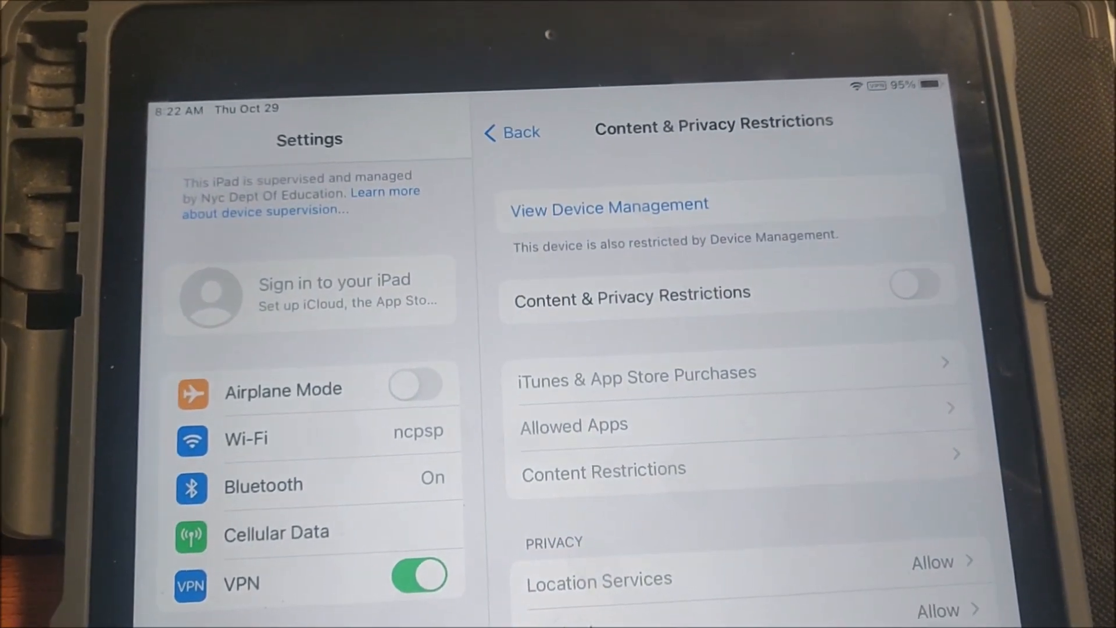
- Switch the Content & Privacy Restrictions toggle on, enabling the restriction categories
left_click(915, 284)
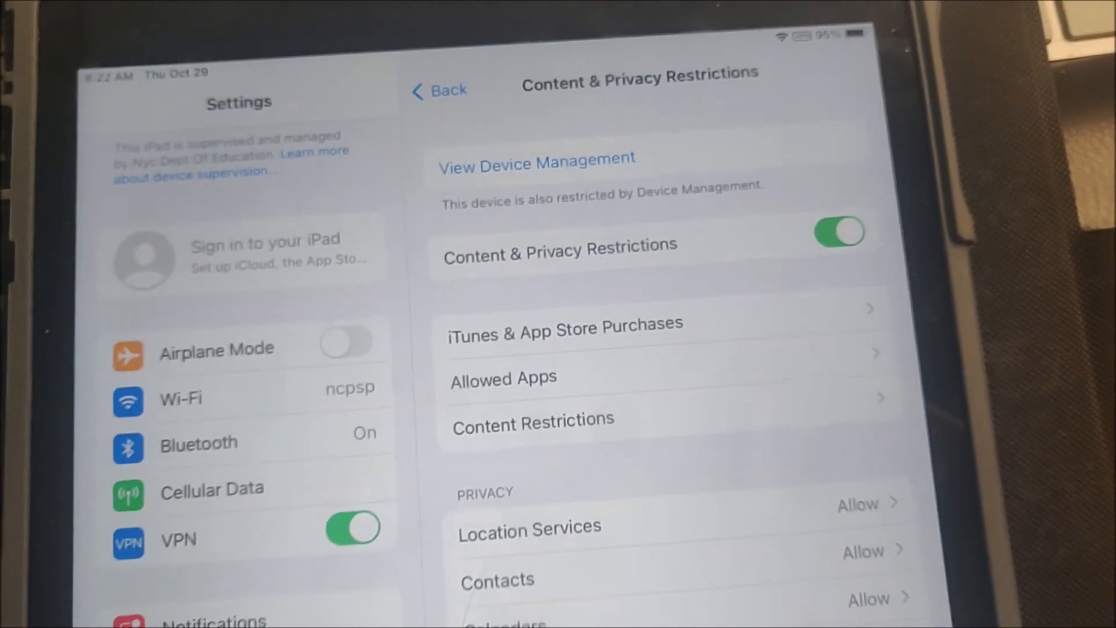
left_click(503, 377)
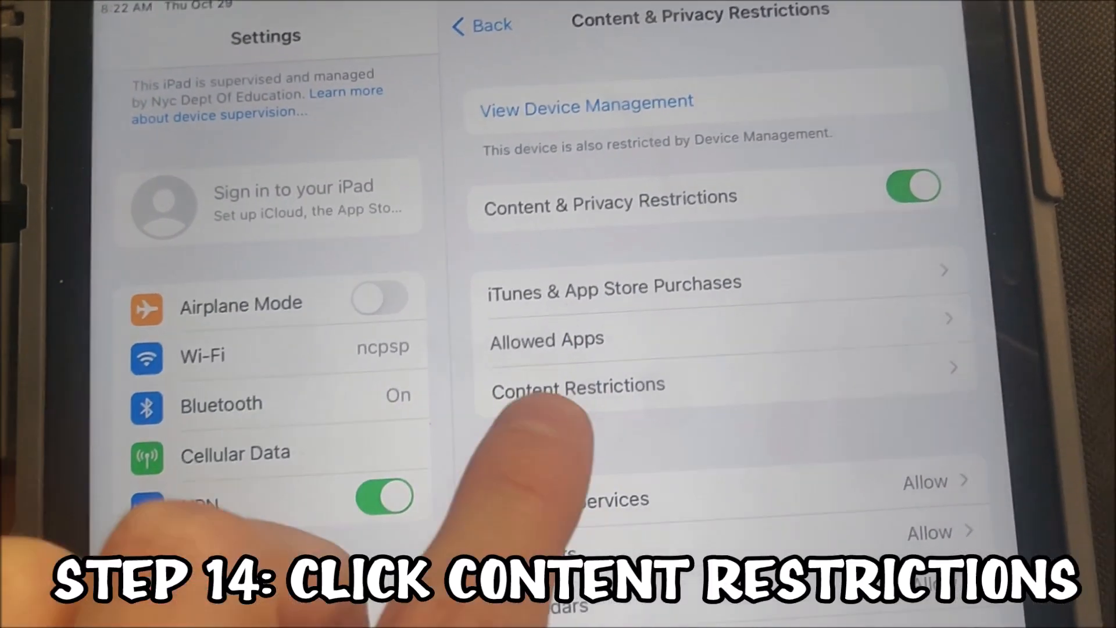
- Go into Content Restrictions to reach the Web Content setting, currently Unrestricted Access
left_click(576, 384)
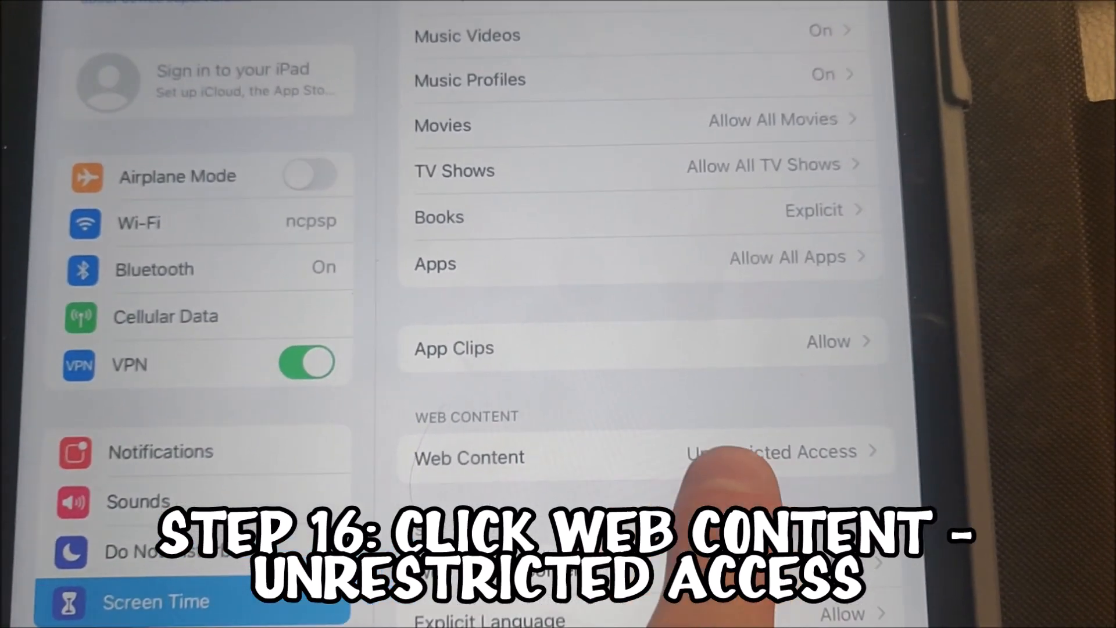
- Set Web Content to Allowed Websites Only and review the list (PBS Kids, Disney, Time for Kids)
left_click(640, 456)
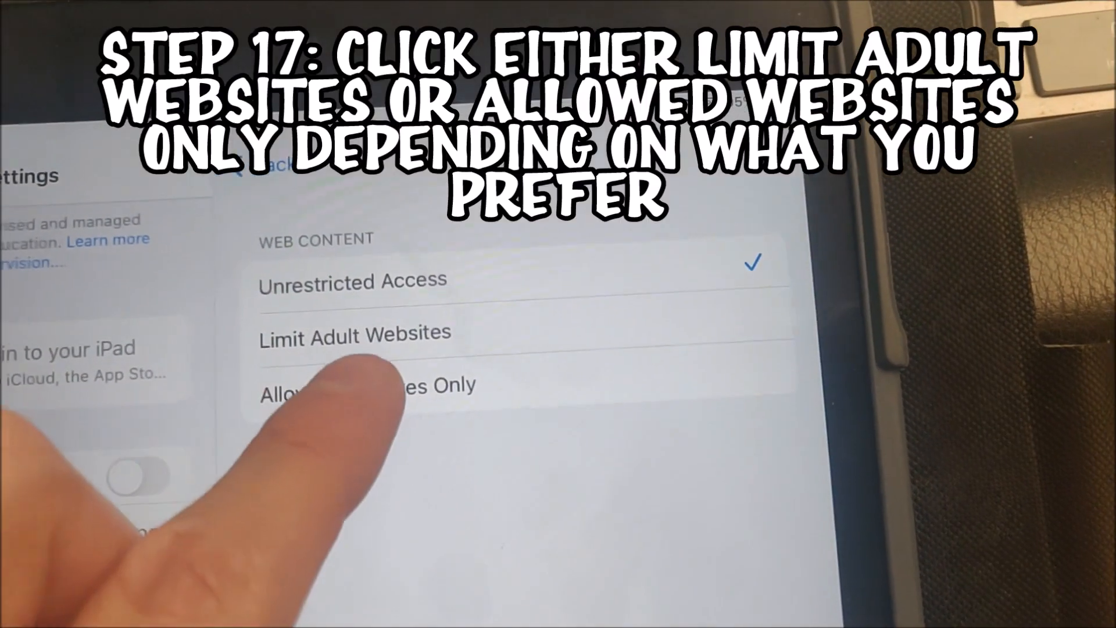
left_click(365, 385)
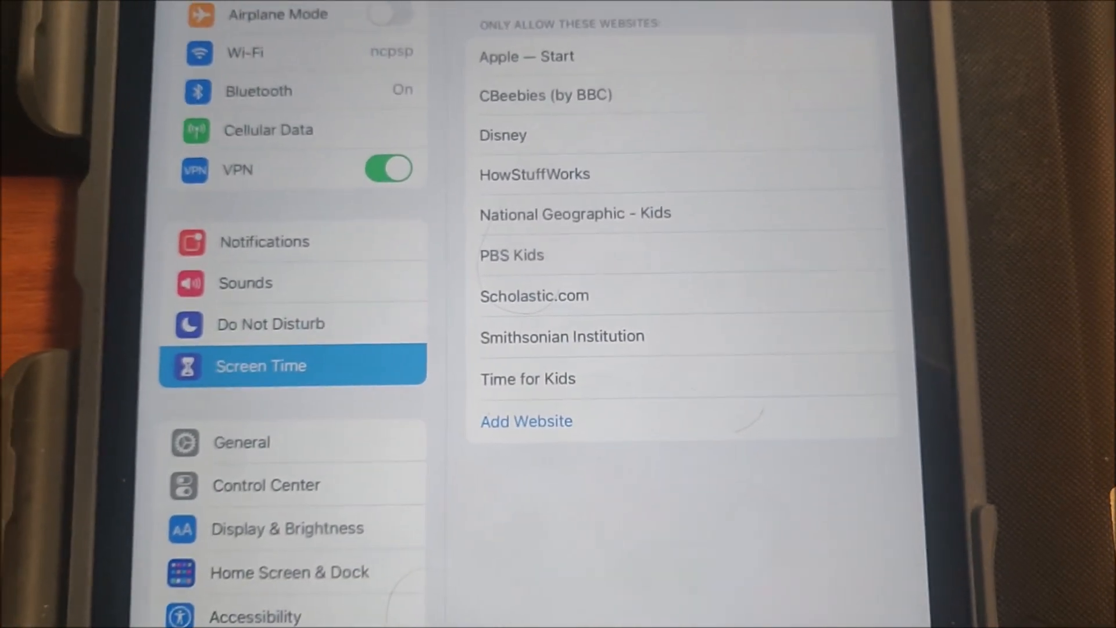
scroll("up", 3)
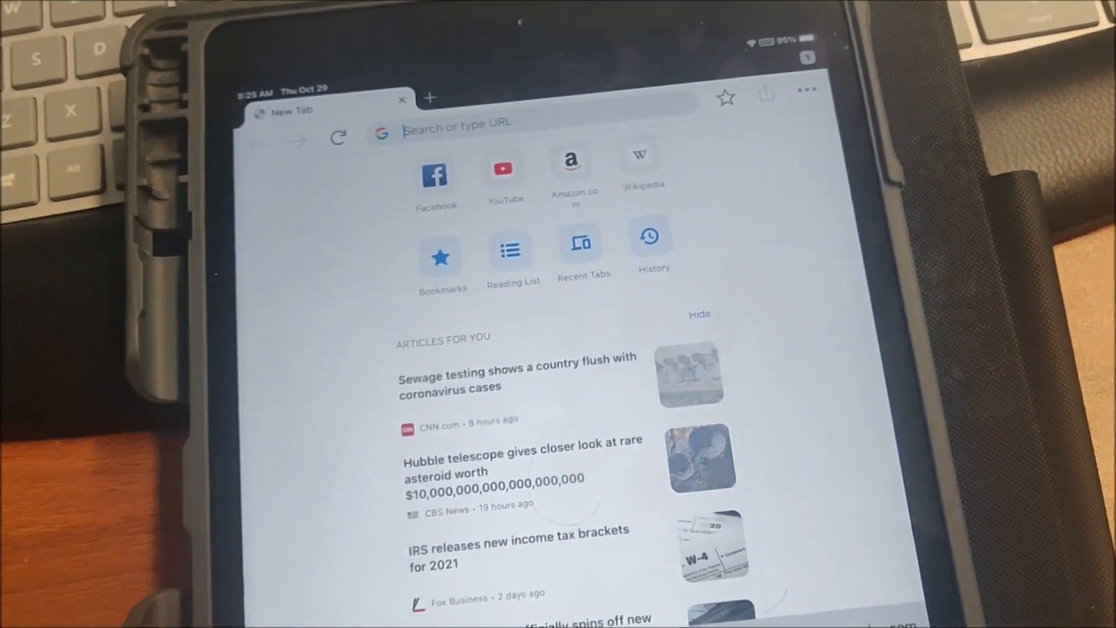
- Search 'apple', allow the blocked google.com page, and open the Apple – Official Site result
type("apple")
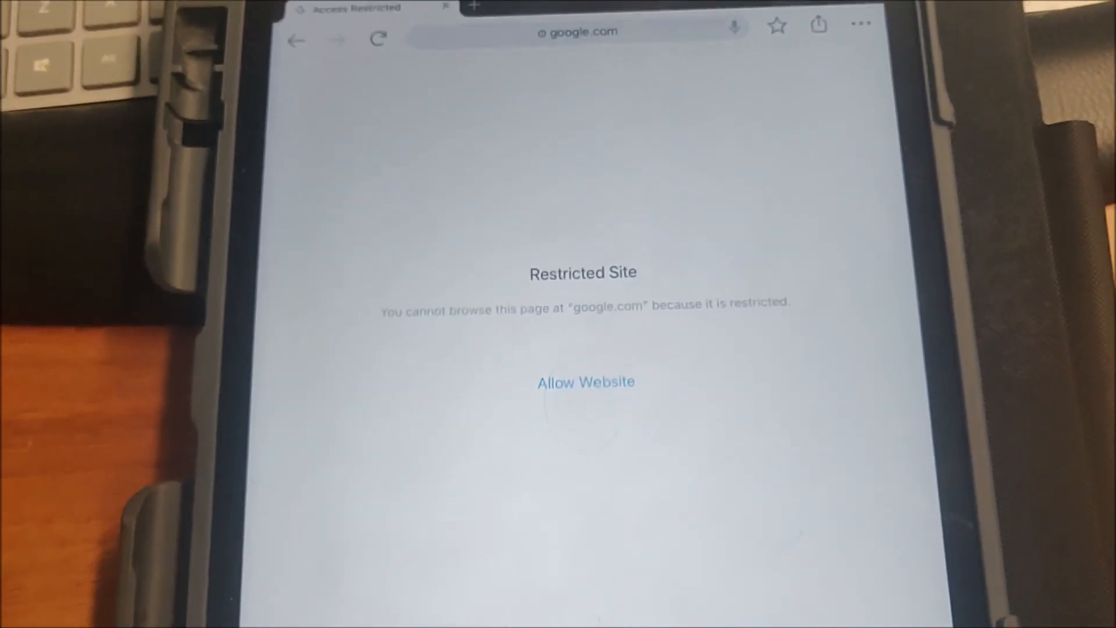
left_click(584, 382)
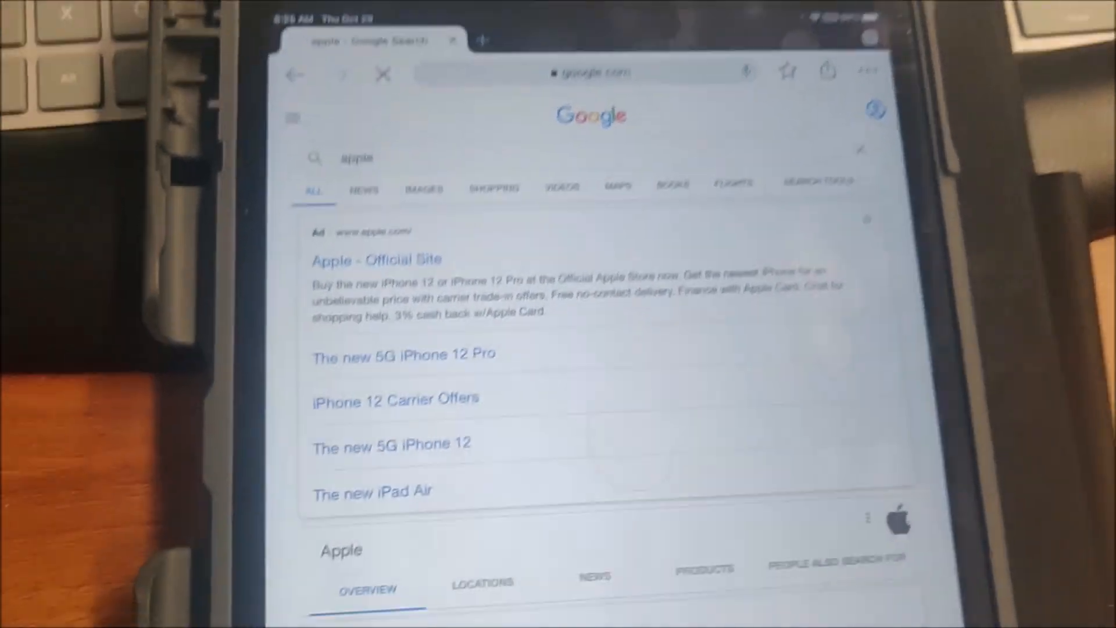
left_click(375, 259)
type("g")
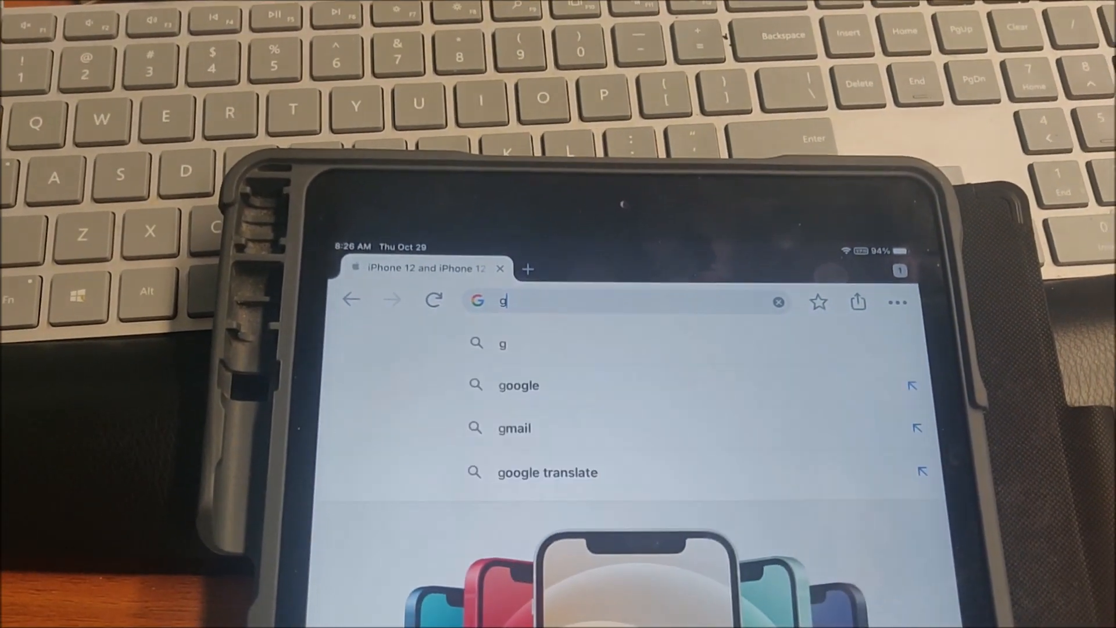
- Go to google.com and search for 'roblox' to test the web filter
type("oogle.co")
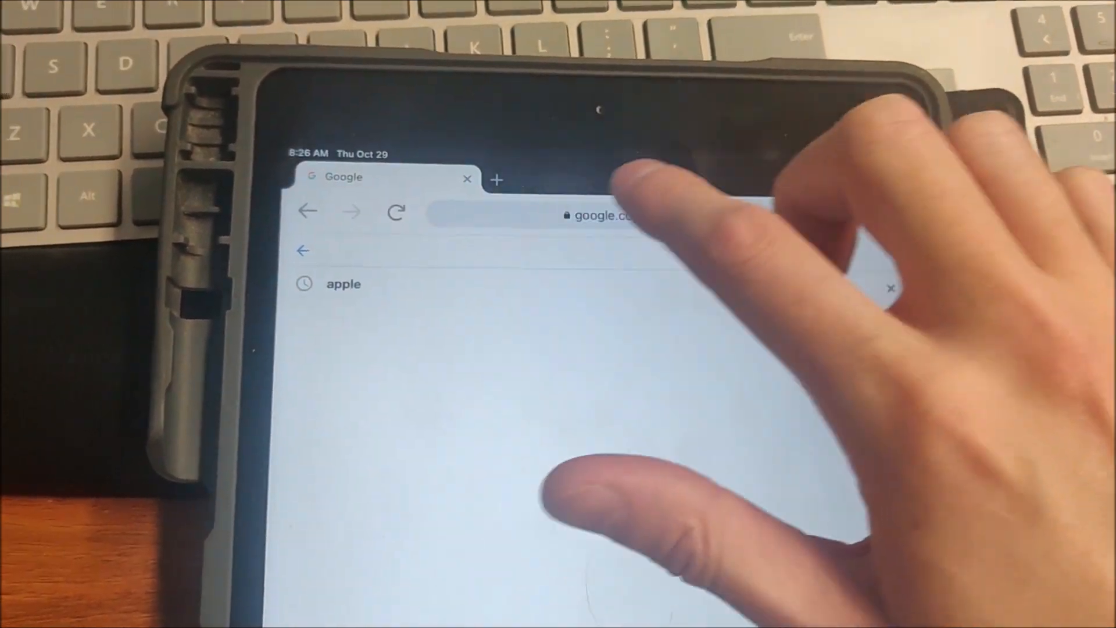
type("roblox")
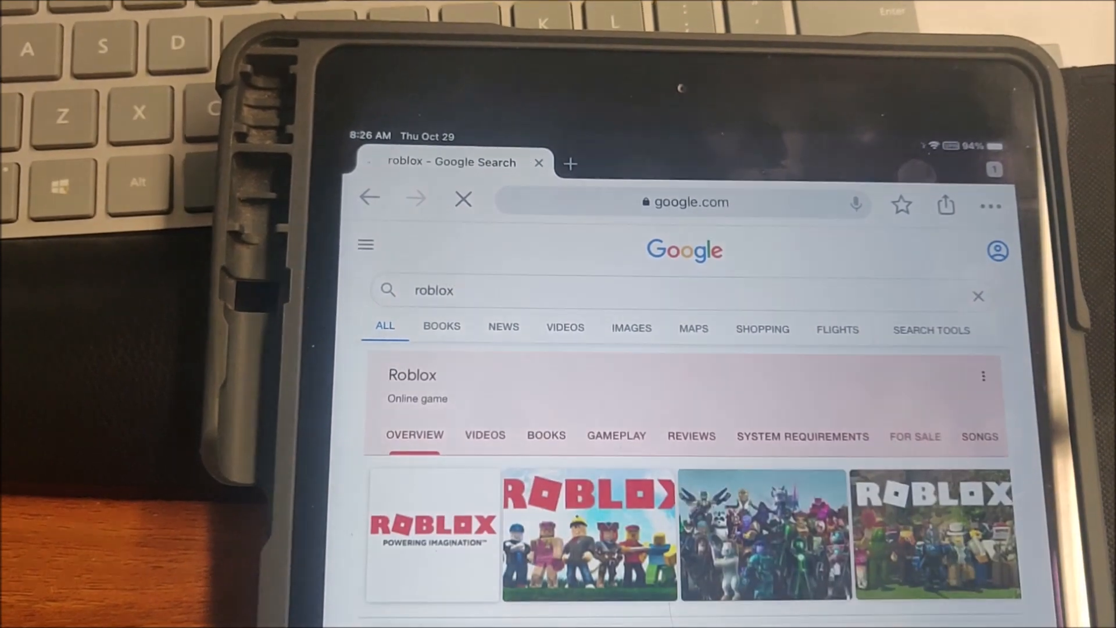
scroll("down", 3)
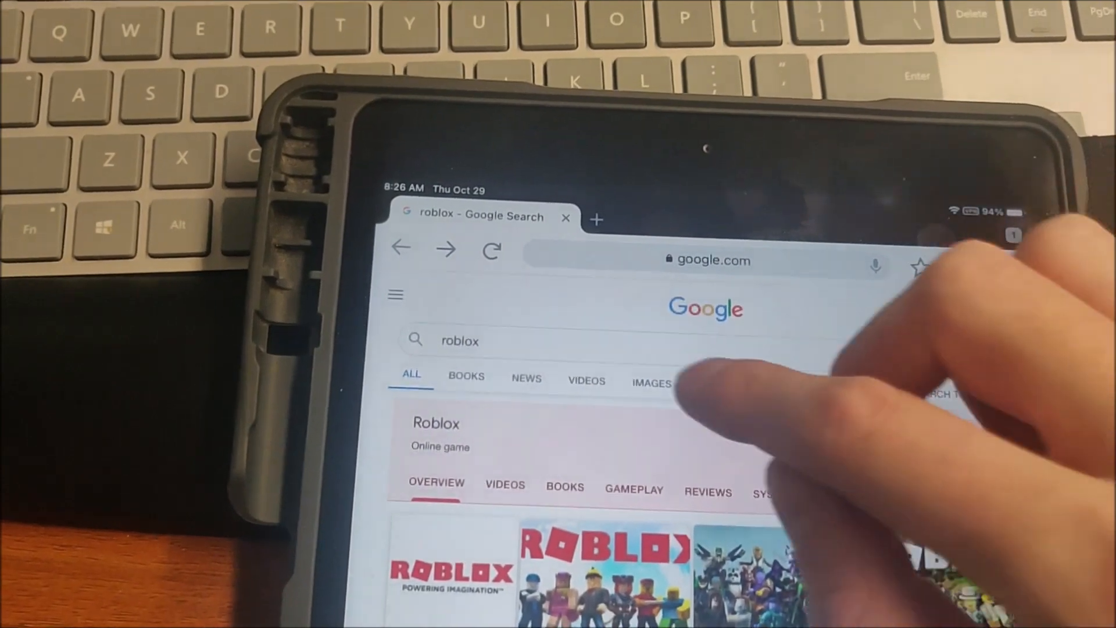
- Run a new Google search for 'cool math games' and try the Cool Math Games result
left_click(460, 340)
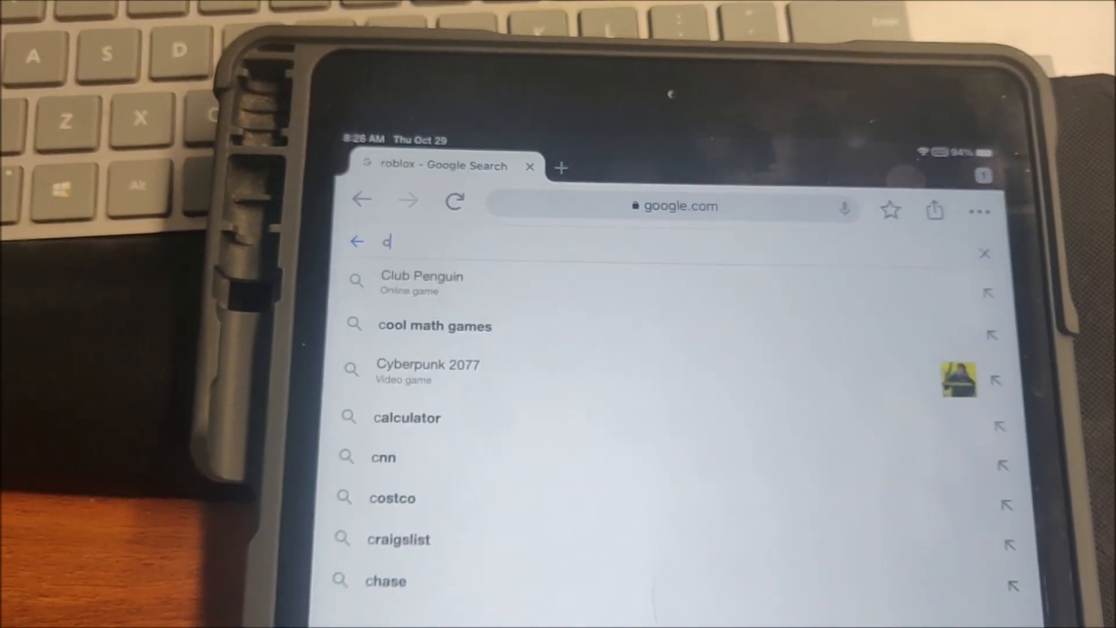
type("cool math games")
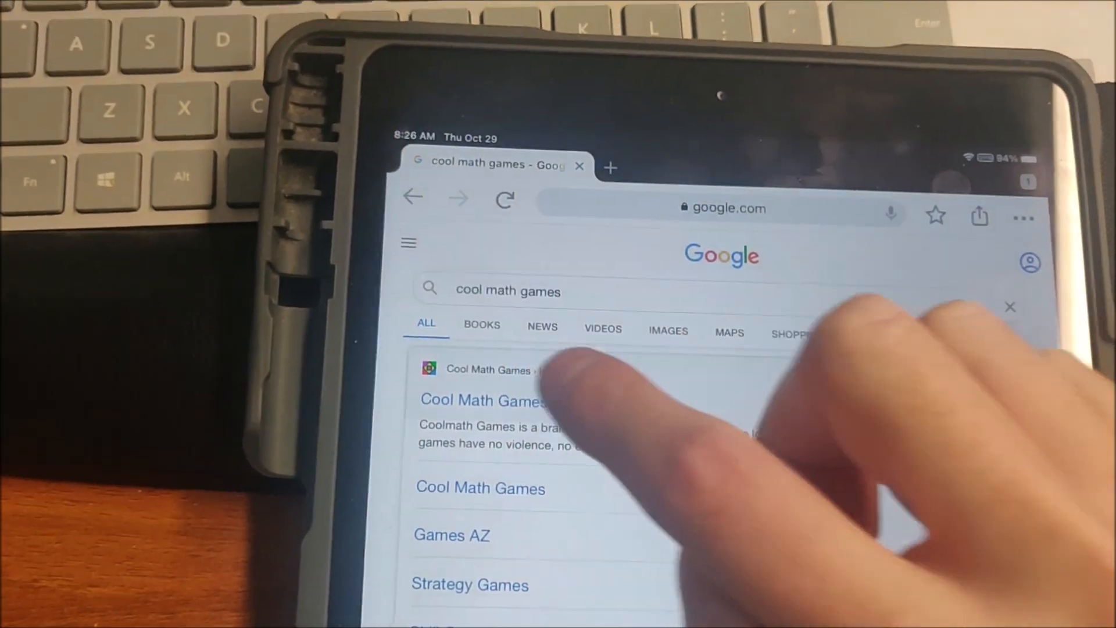
left_click(484, 399)
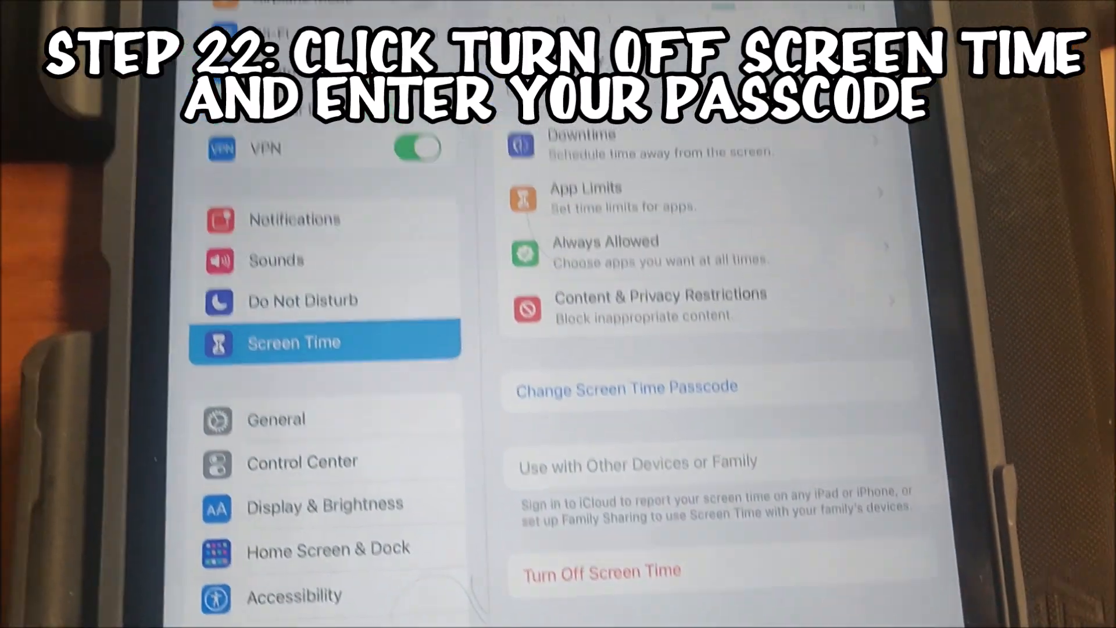
- Choose Turn Off Screen Time and confirm it so restrictions no longer apply
left_click(600, 569)
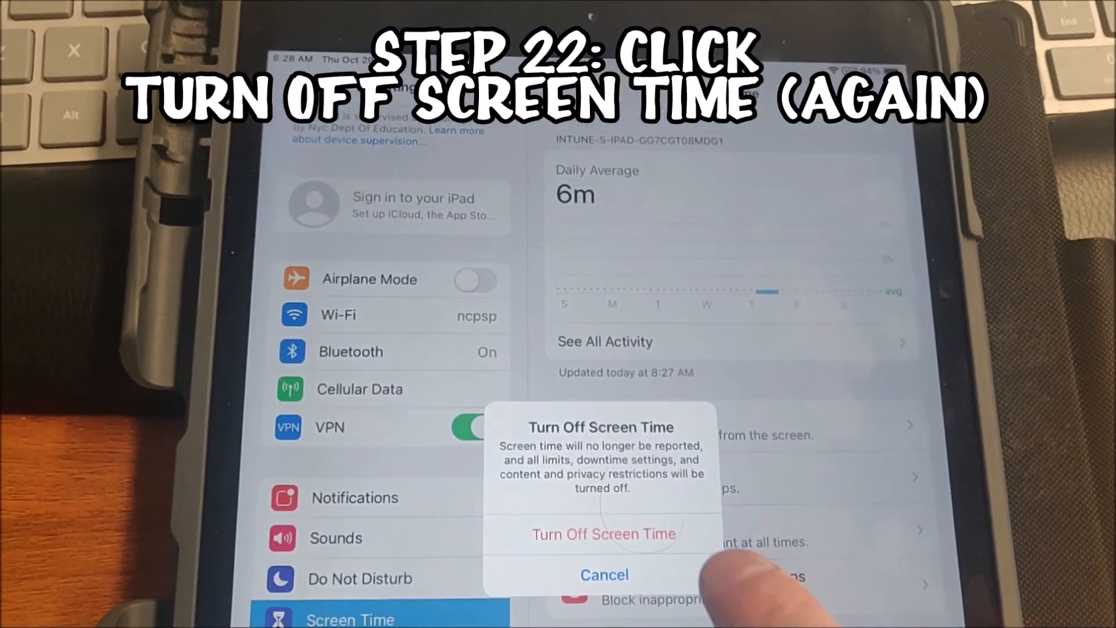
left_click(602, 534)
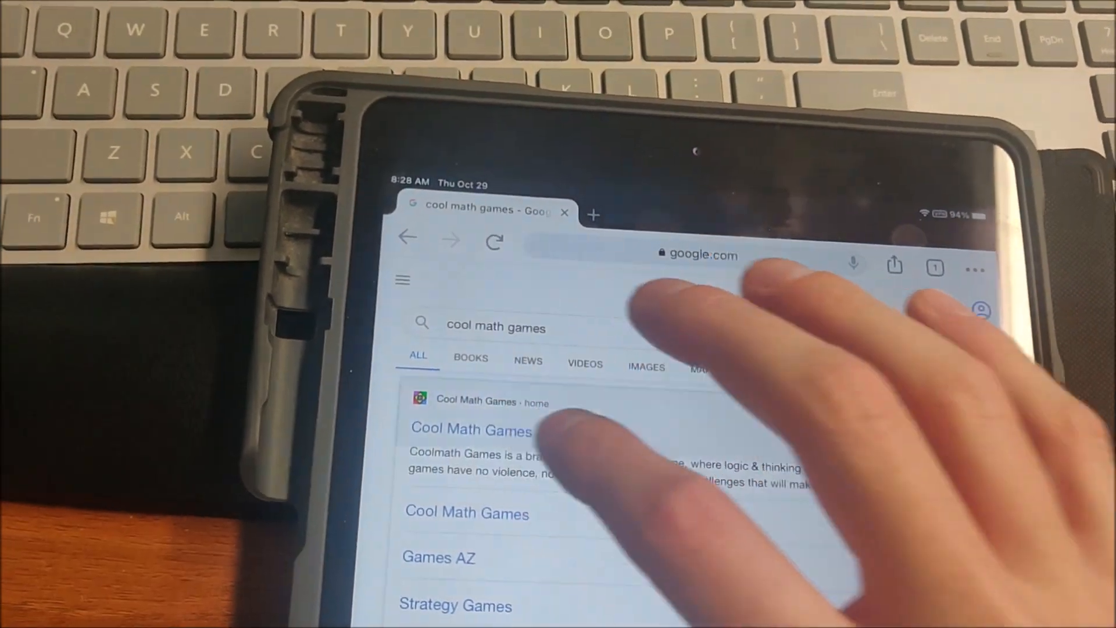
- Load the Cool Math Games site from the results and browse its new and popular games
left_click(471, 429)
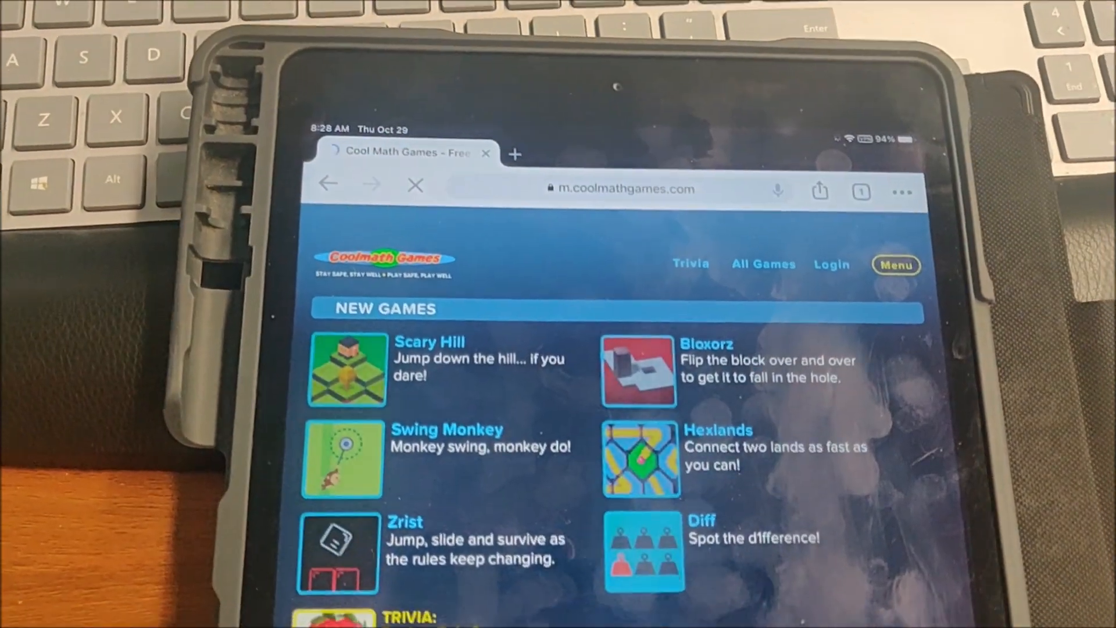
scroll("down", 3)
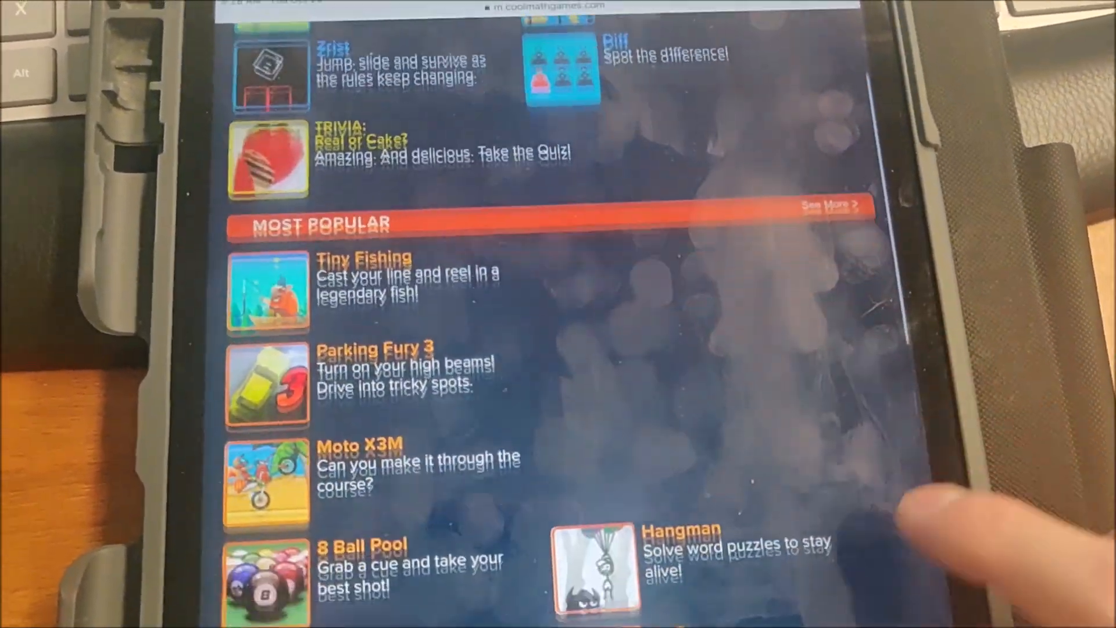
scroll("up", 3)
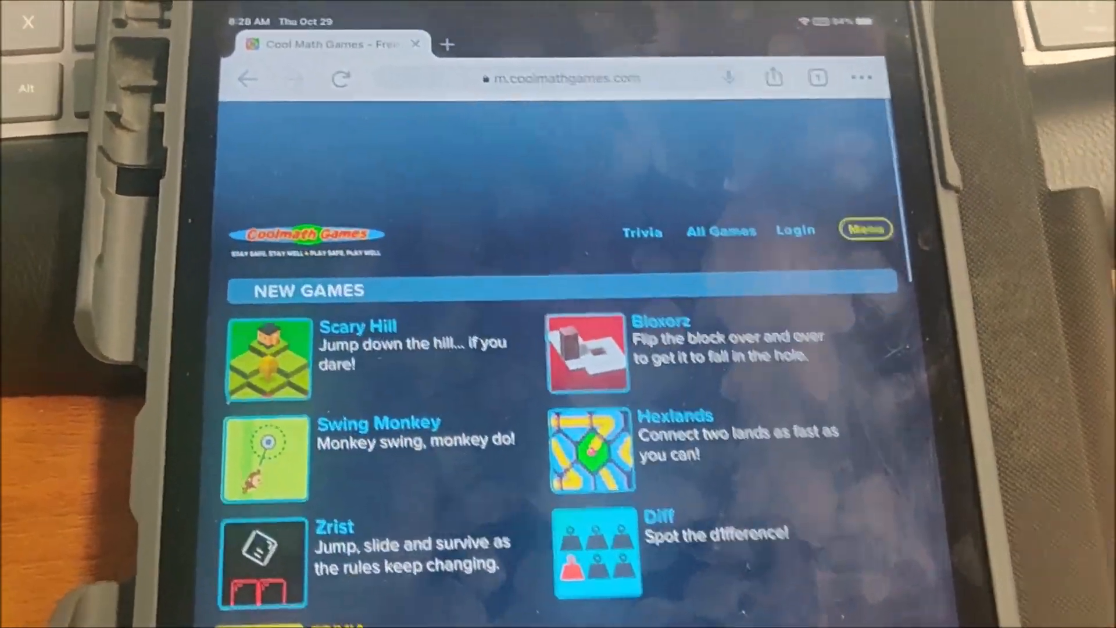